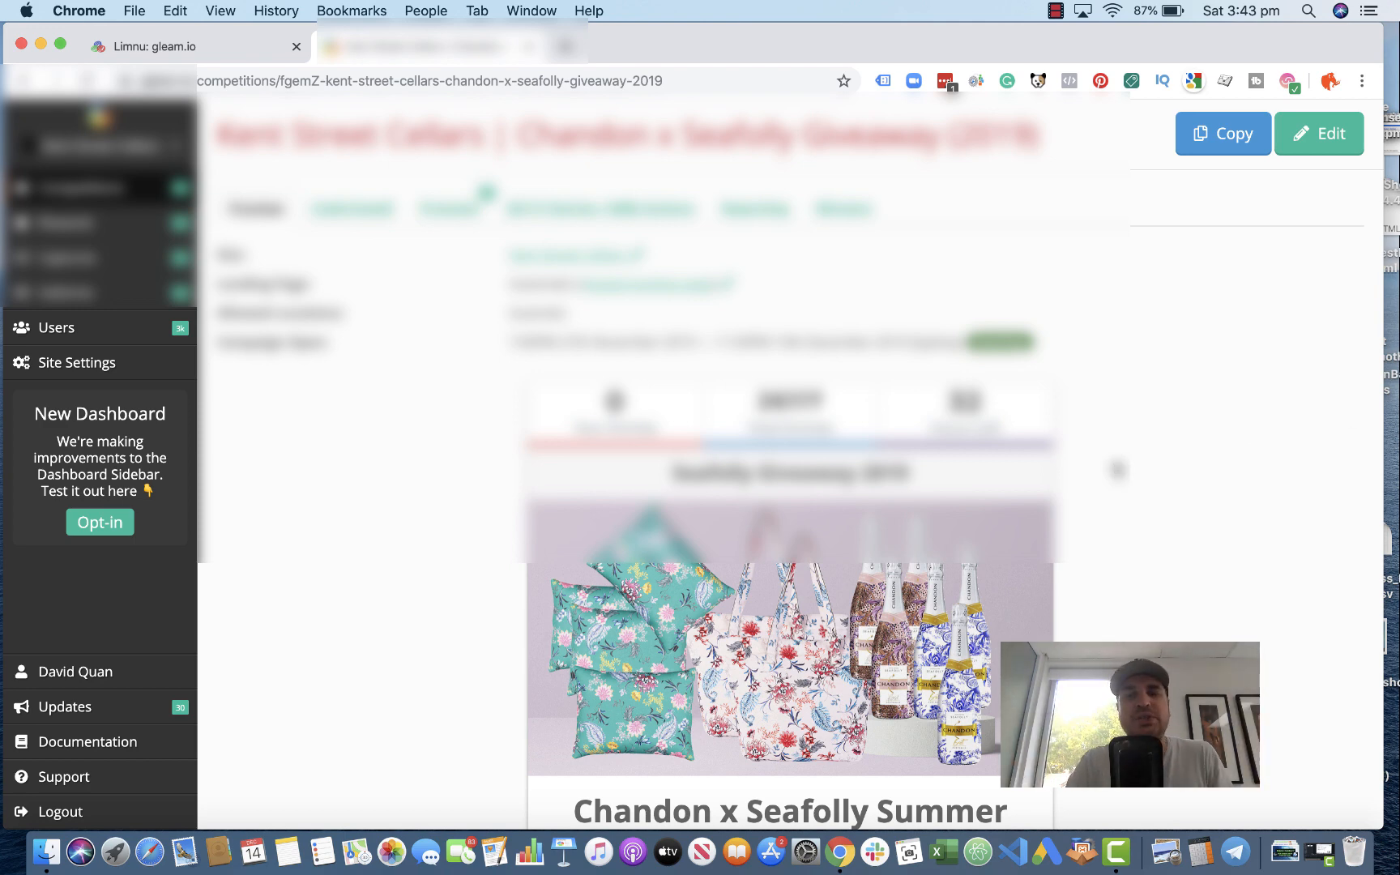
Step: Expand the 'Sign up for our Newsletter' entry action to show its description and 2-entry worth
scroll(down, 3)
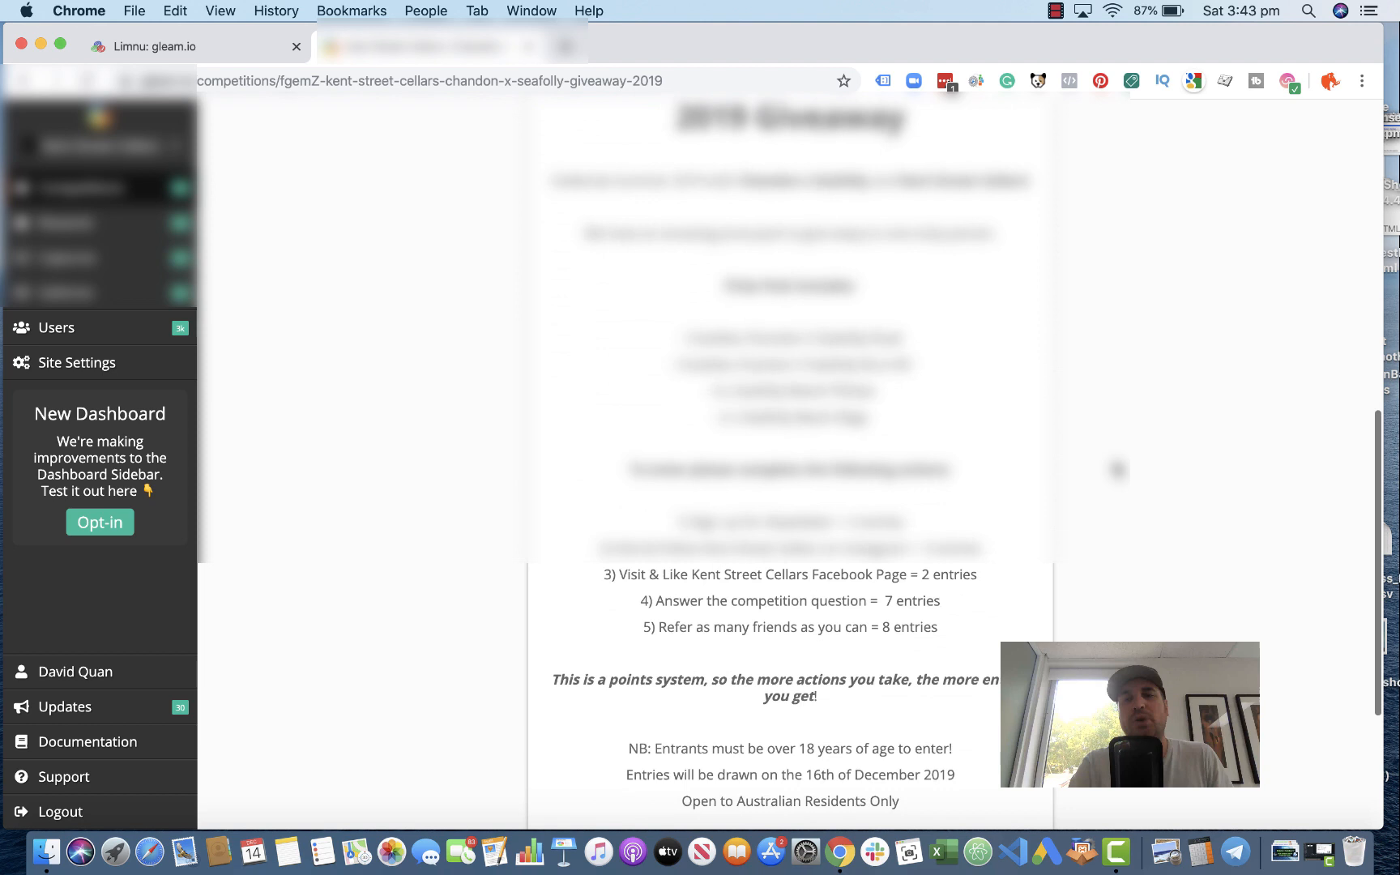
scroll(down, 3)
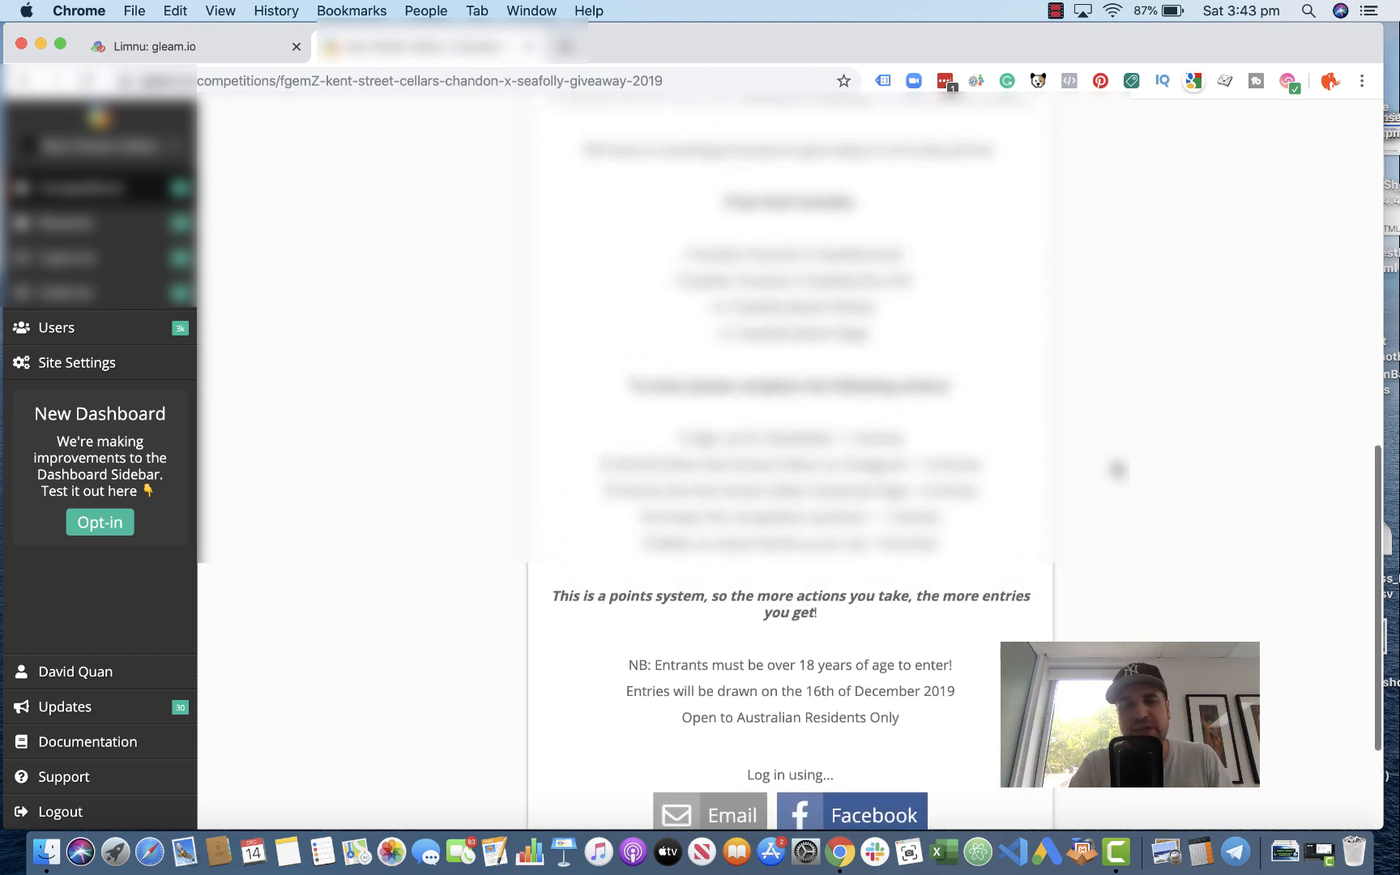
scroll(up, 3)
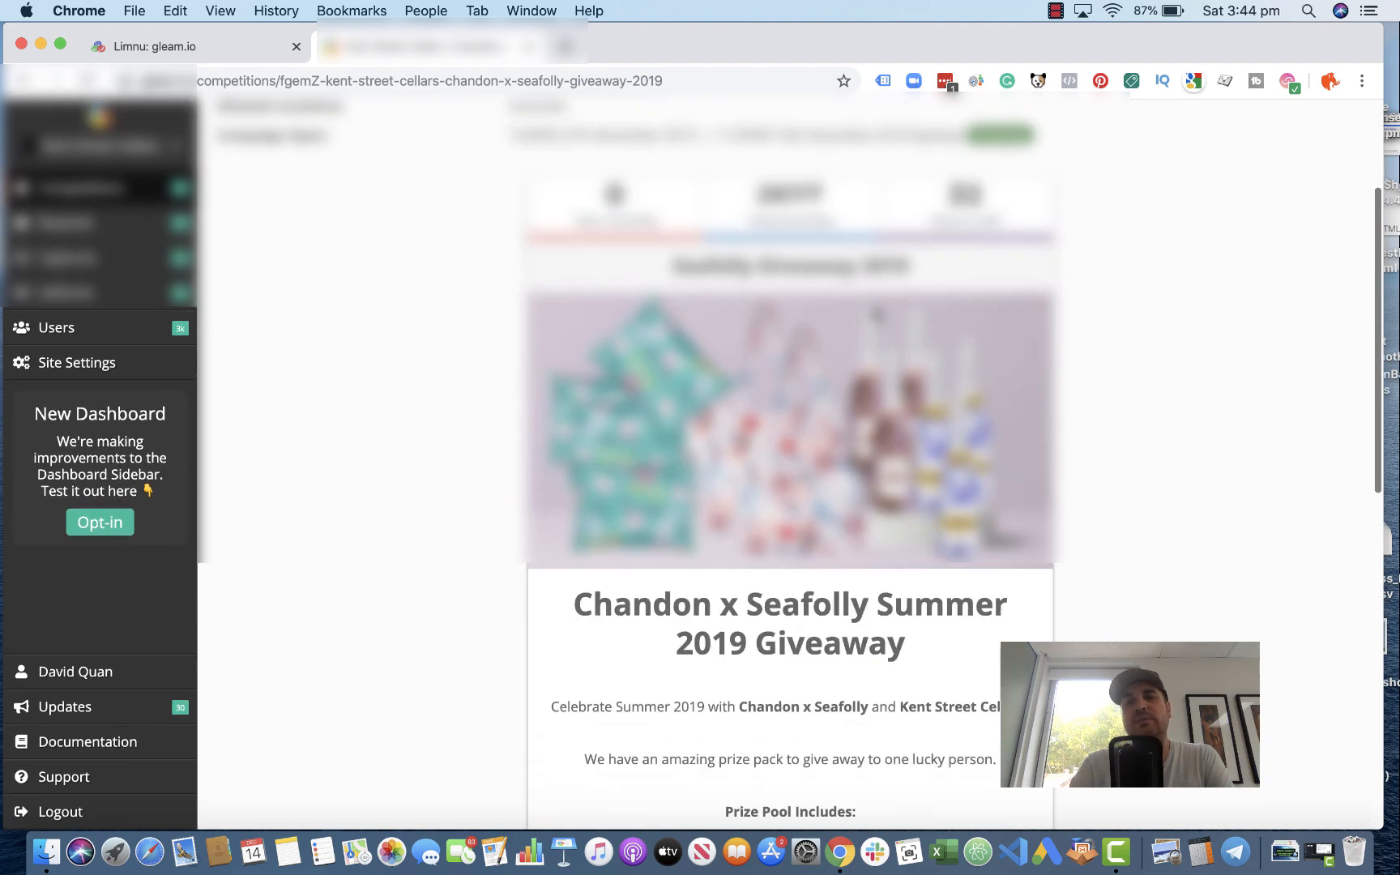
scroll(down, 3)
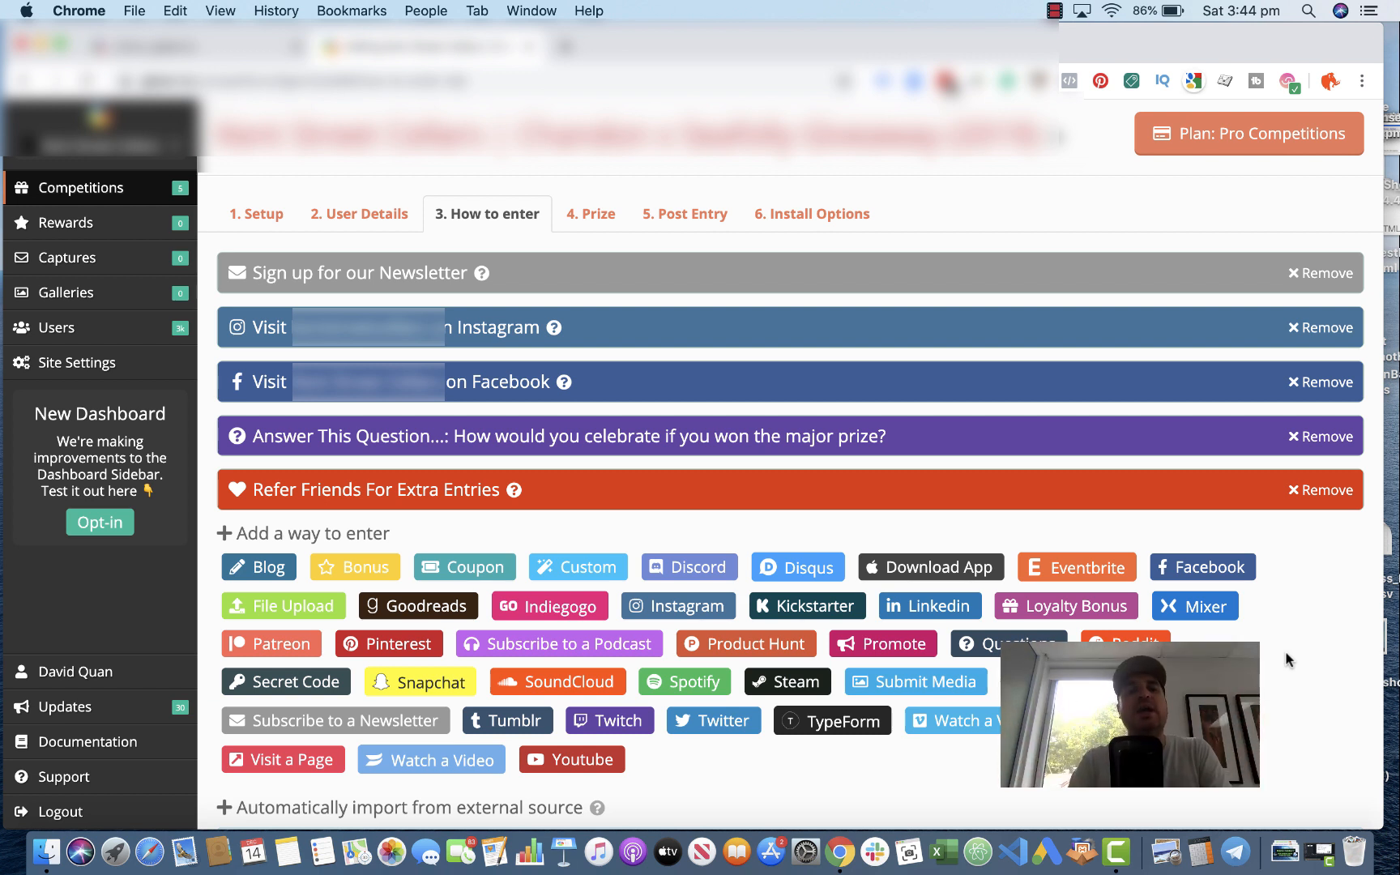
mouse_move(589, 359)
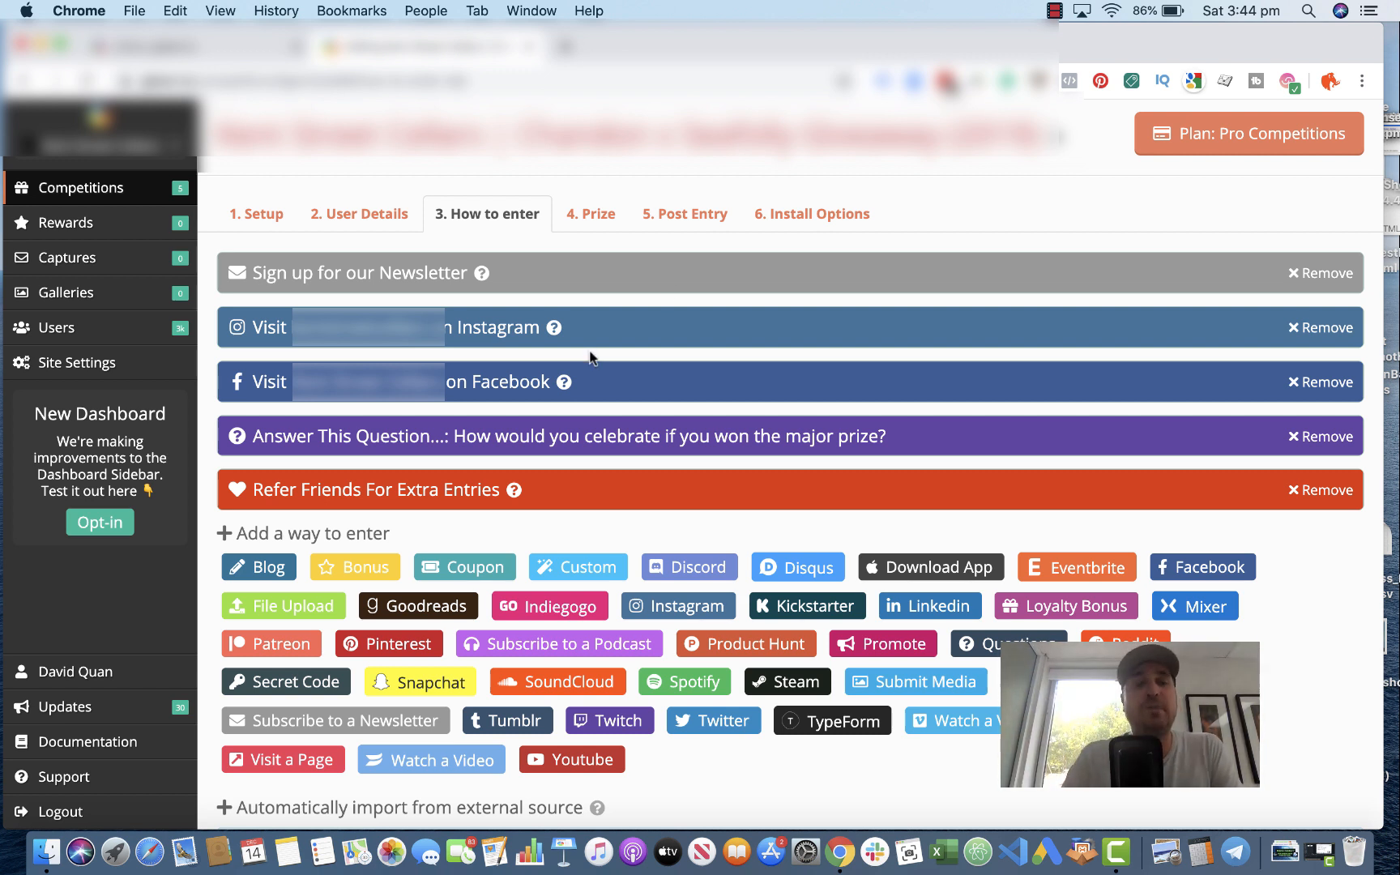
click(357, 272)
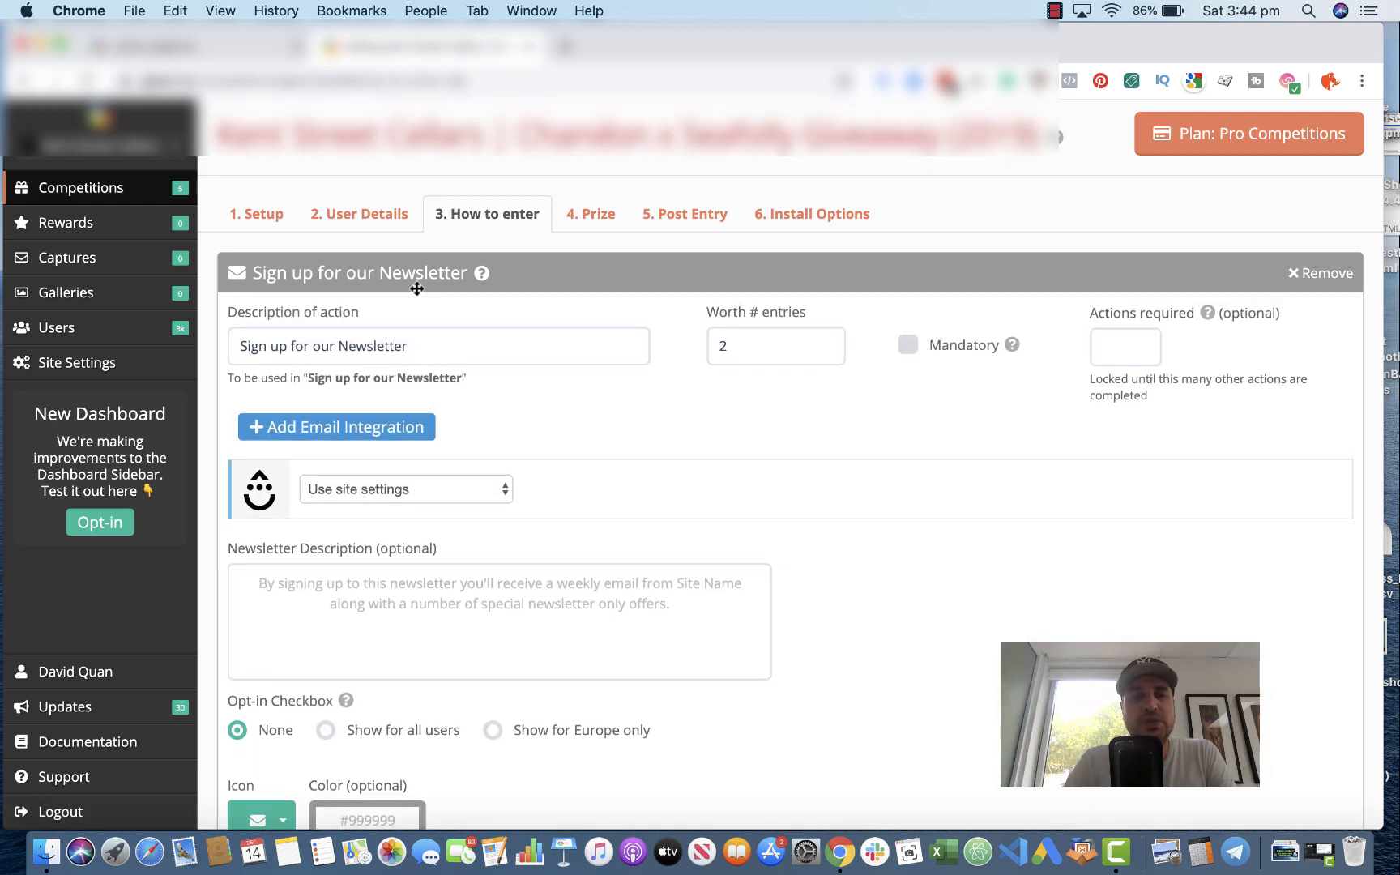